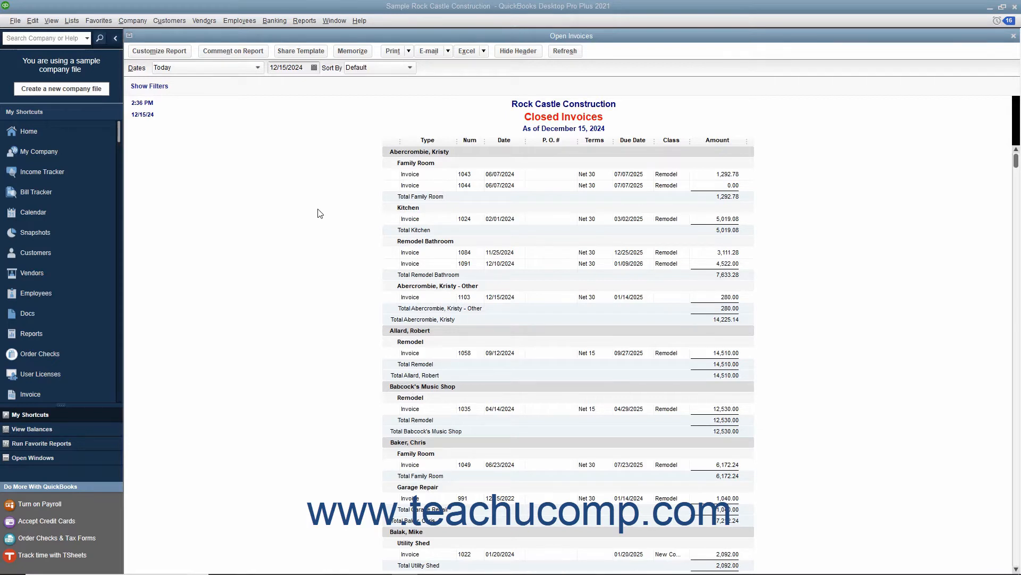
pyautogui.moveTo(352, 51)
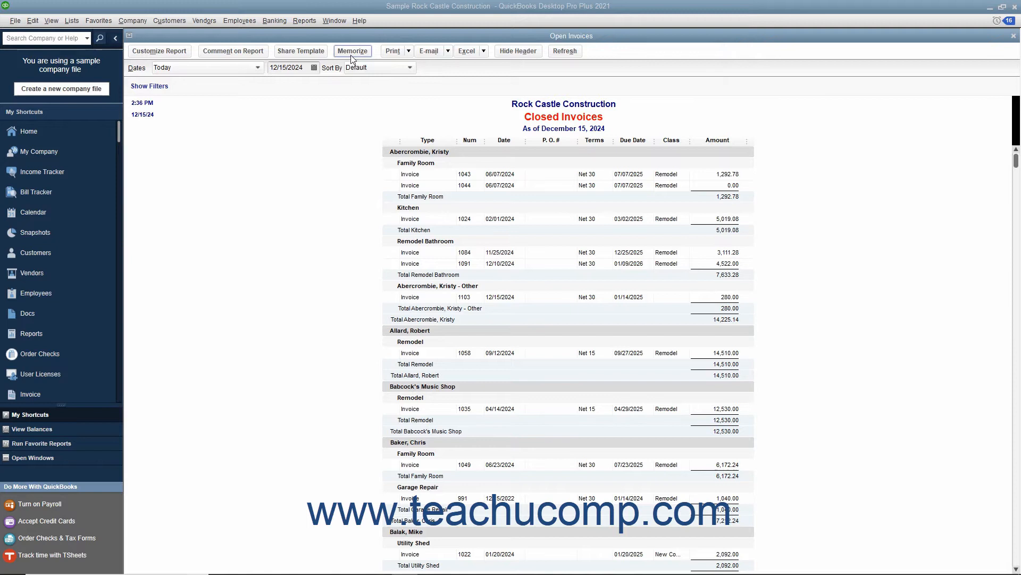
# Open the Memorize Report dialog and check the suggested name 'Closed Invoices'
pyautogui.click(353, 51)
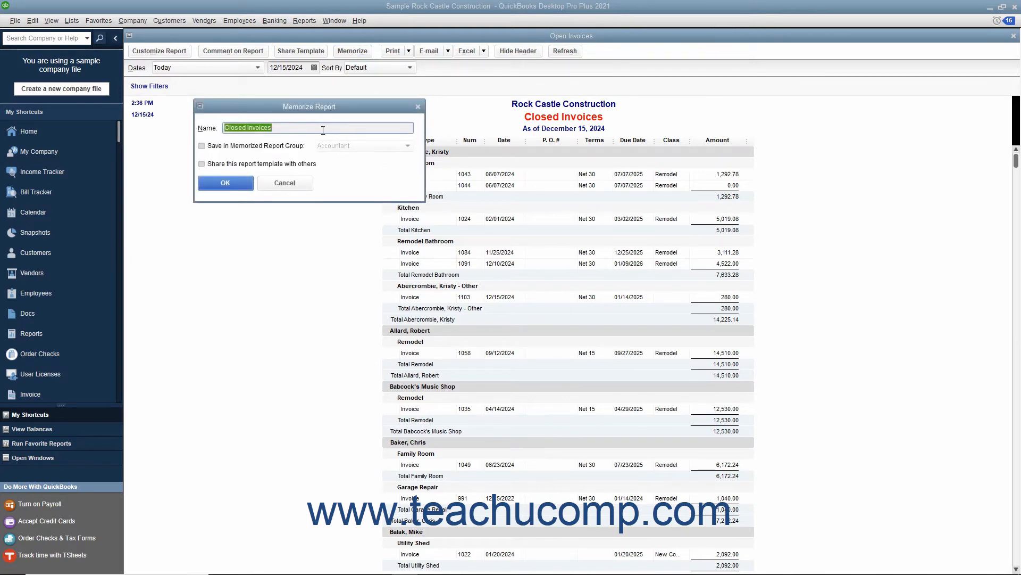
pyautogui.click(319, 127)
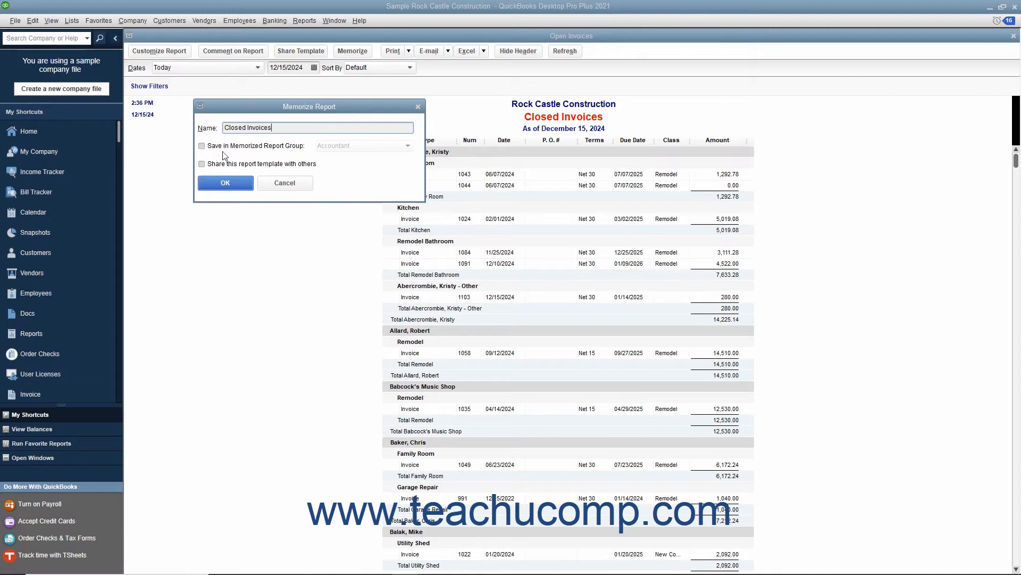
# Memorize the report as 'Closed Invoices' with Save in Memorized Report Group unchecked
pyautogui.click(201, 145)
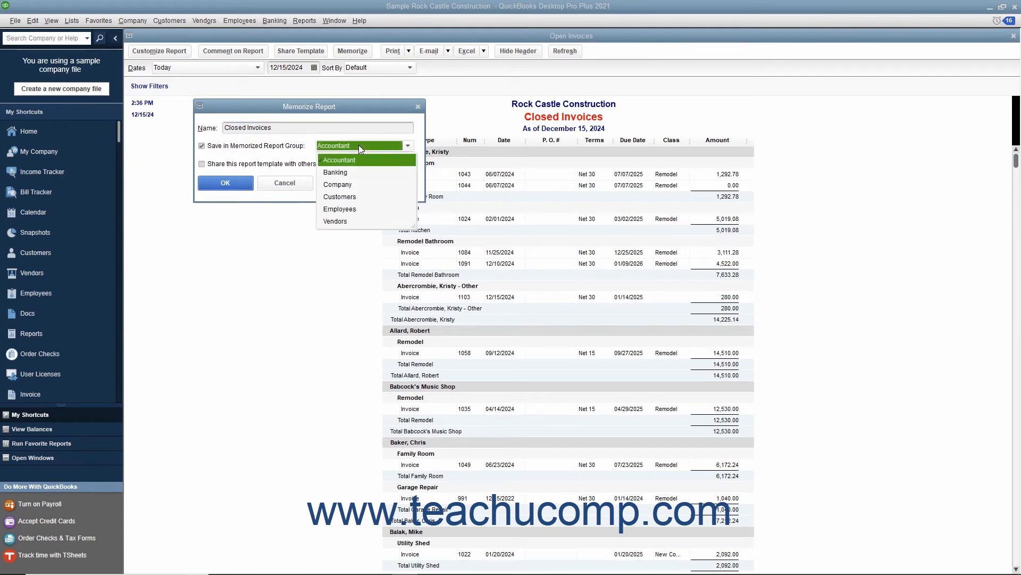
pyautogui.click(334, 160)
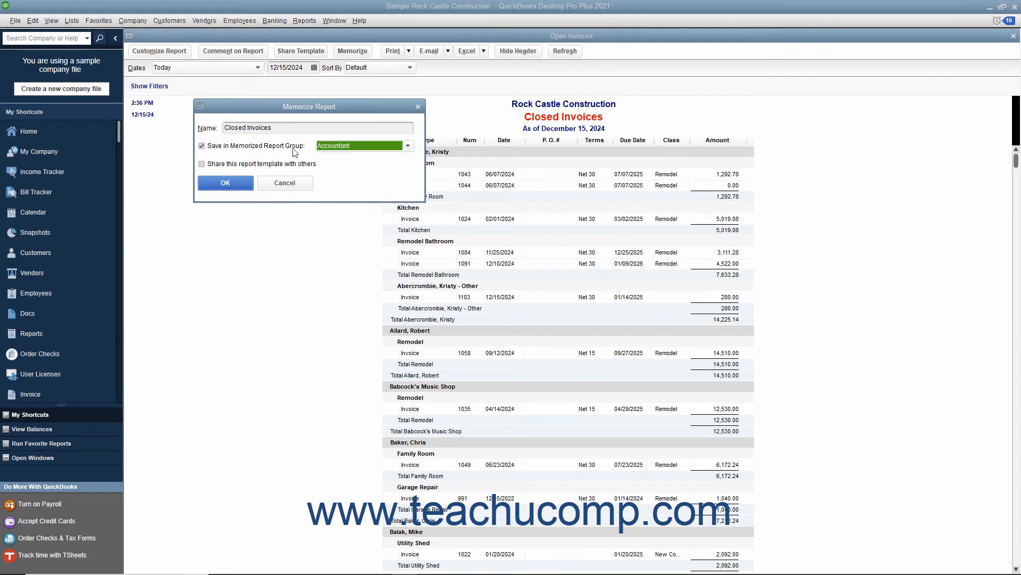
pyautogui.click(201, 145)
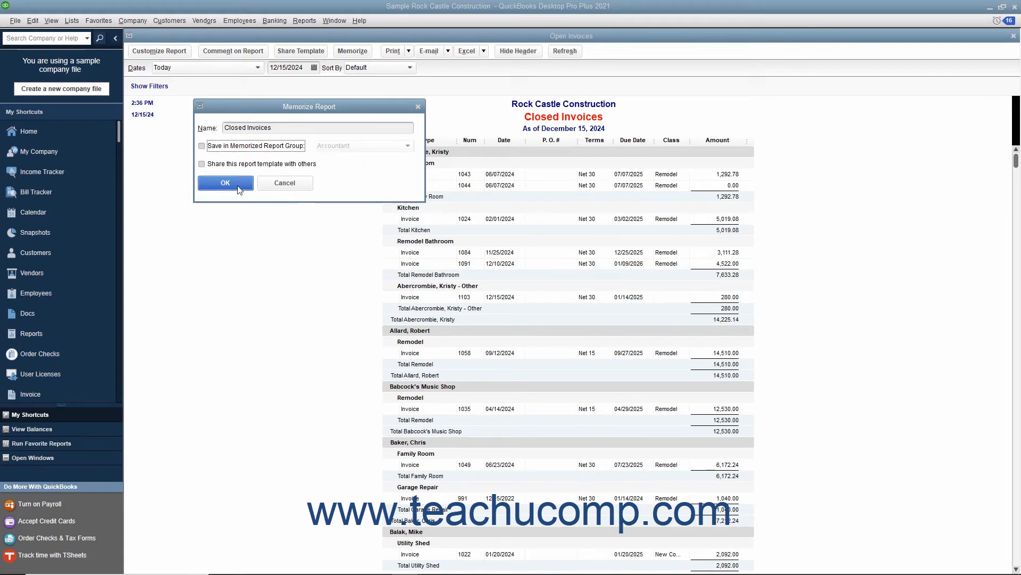
pyautogui.click(225, 182)
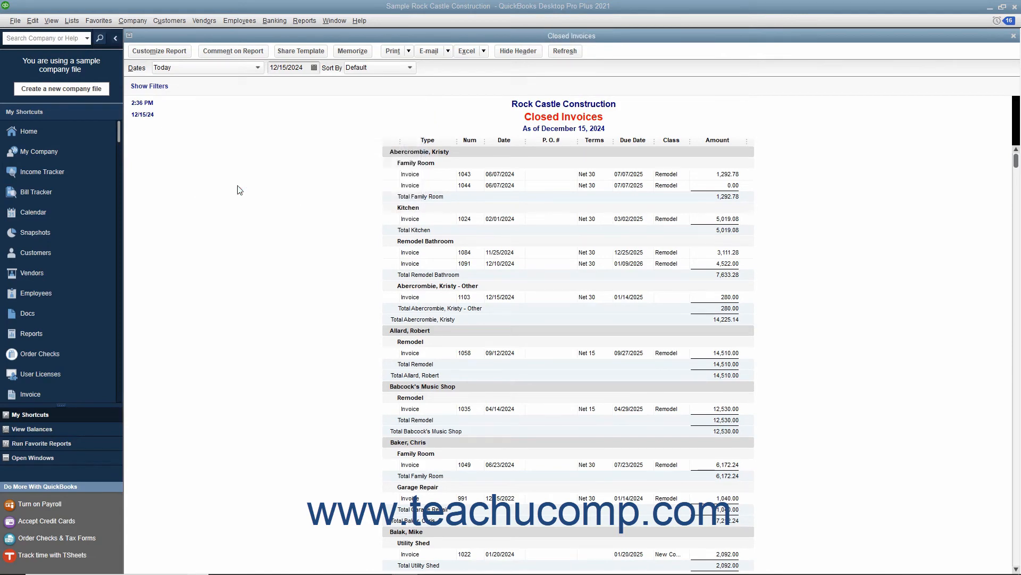